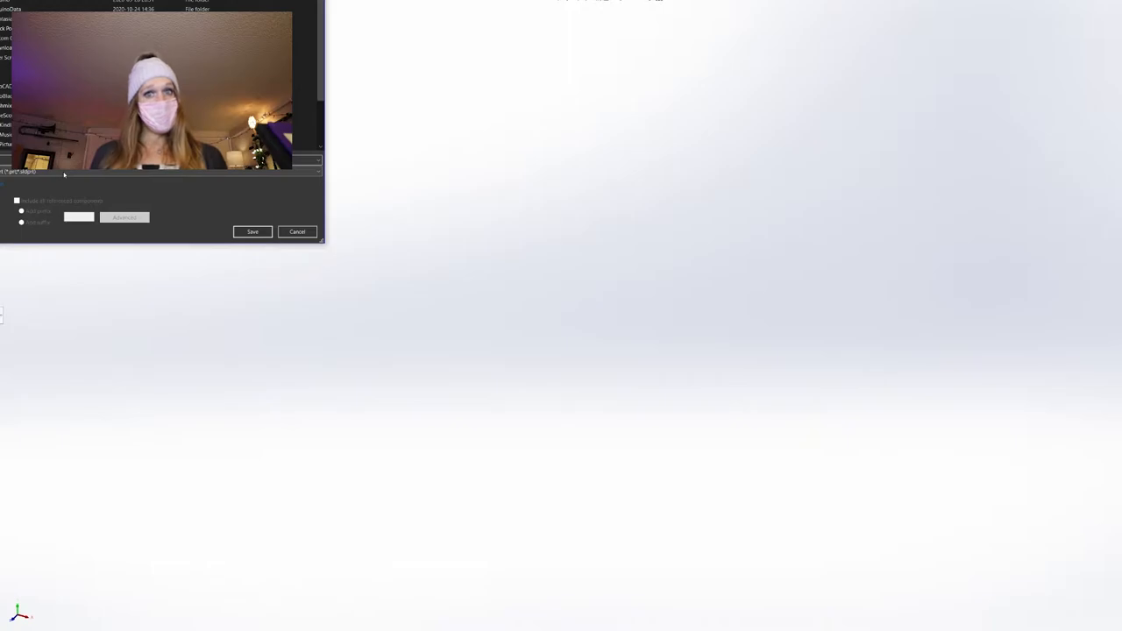
# Step: Save the new part file as a Part (*.sldprt)
pyautogui.click(253, 231)
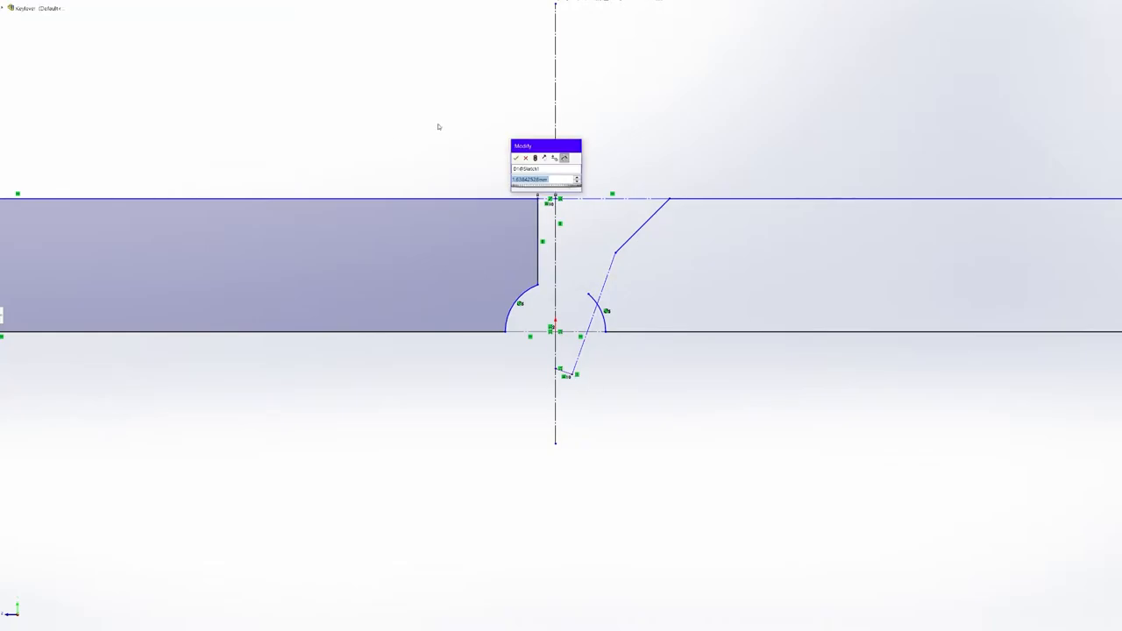
# Step: Accept the entered dimension value in the bar sketch
pyautogui.click(516, 158)
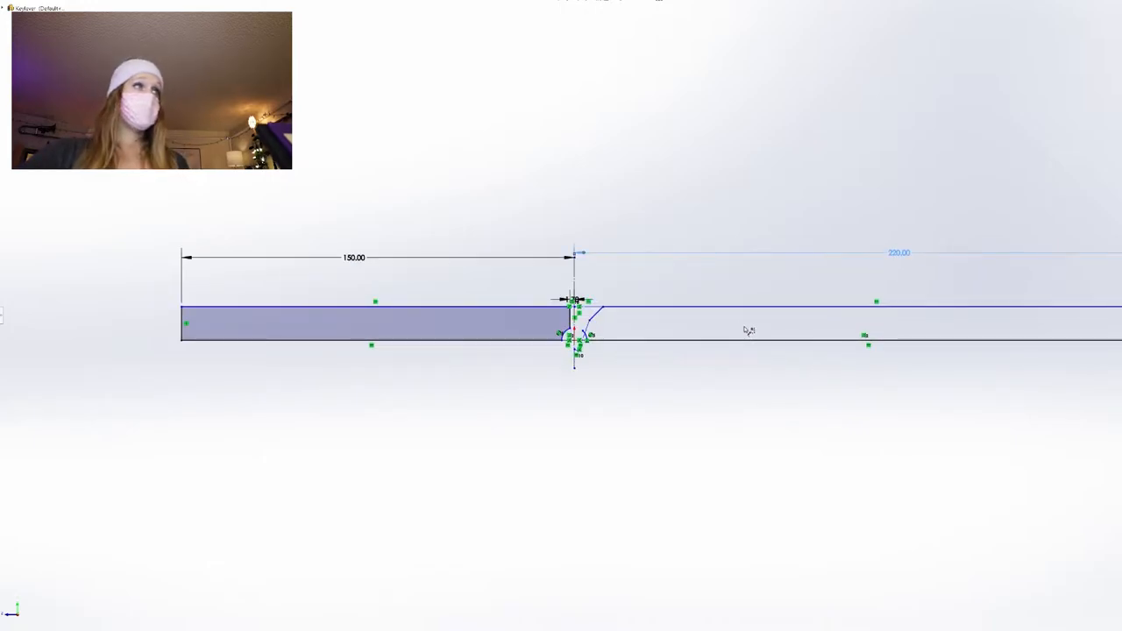
pyautogui.moveTo(820, 289)
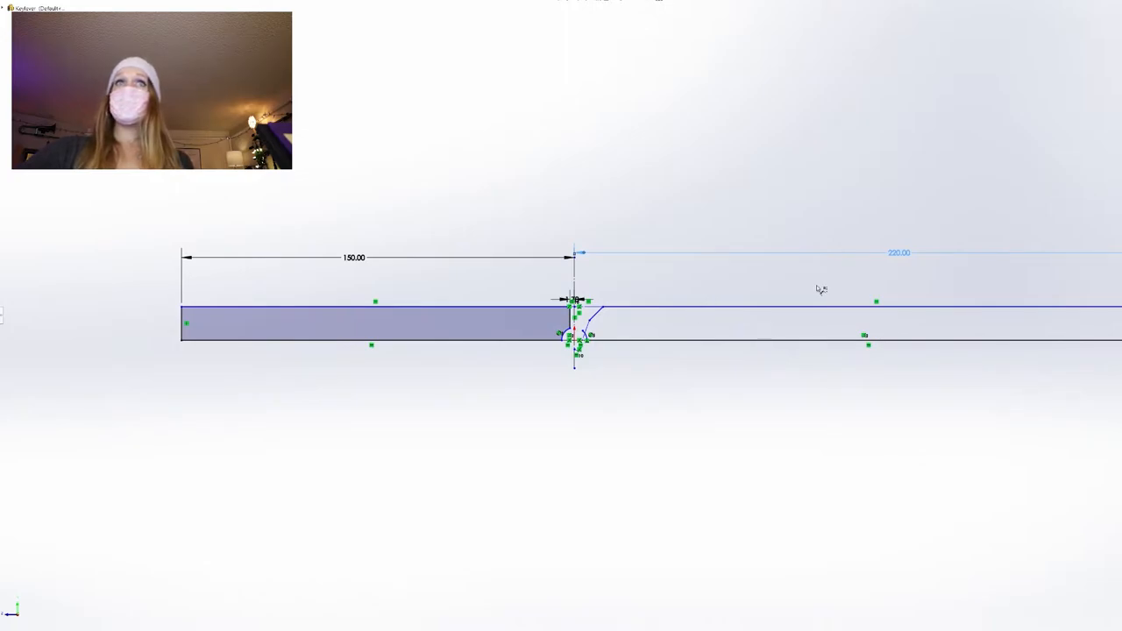
pyautogui.moveTo(518, 423)
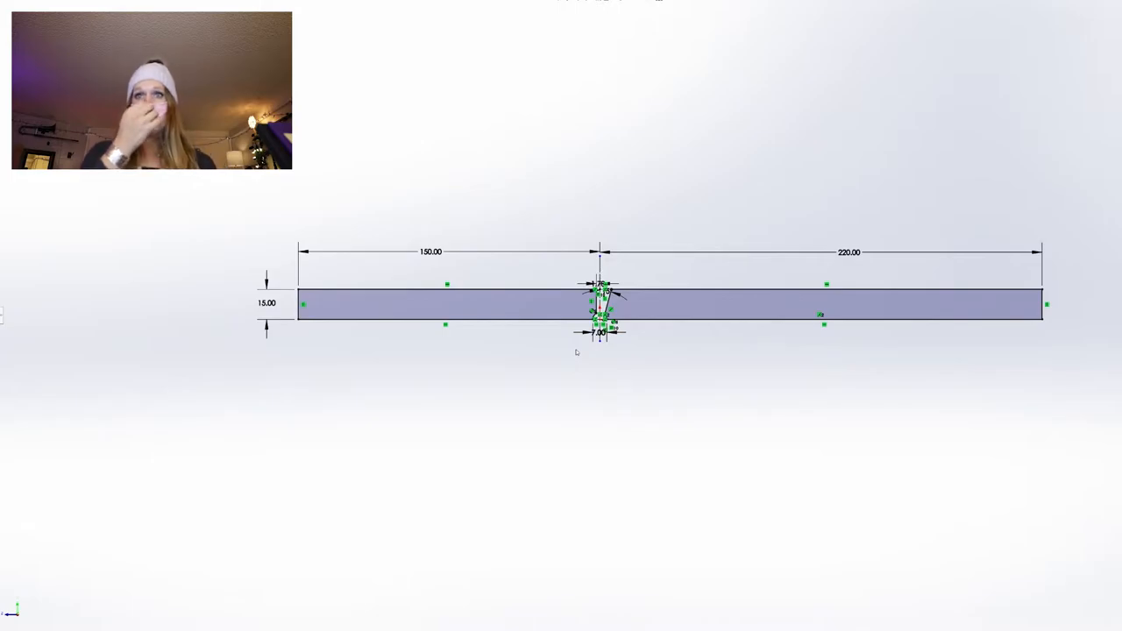
pyautogui.moveTo(589, 417)
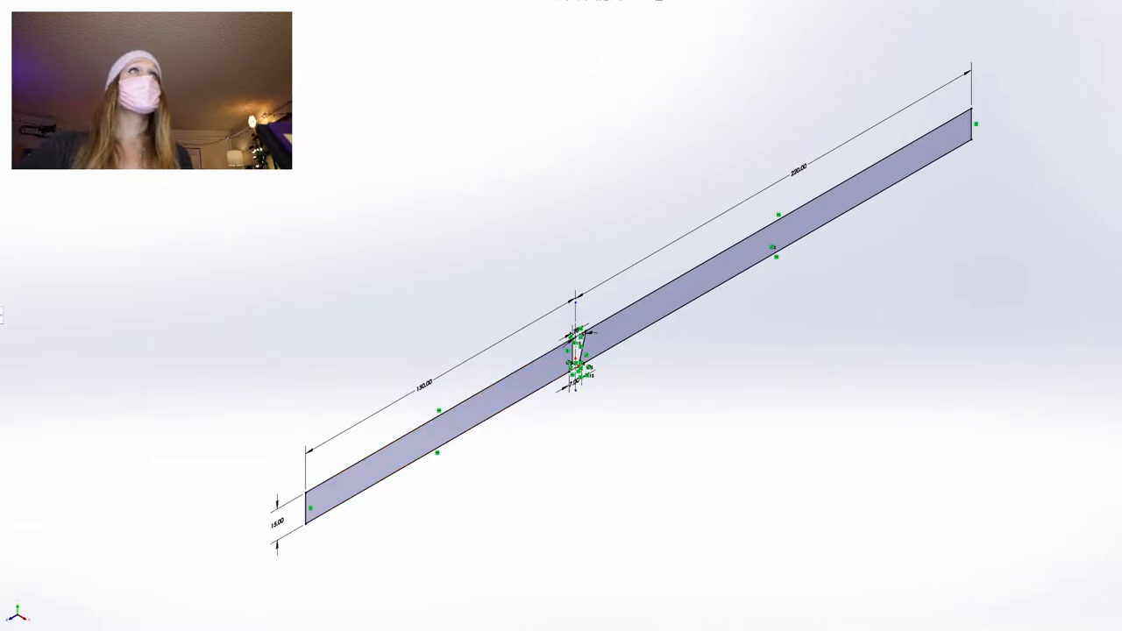
pyautogui.moveTo(517, 449)
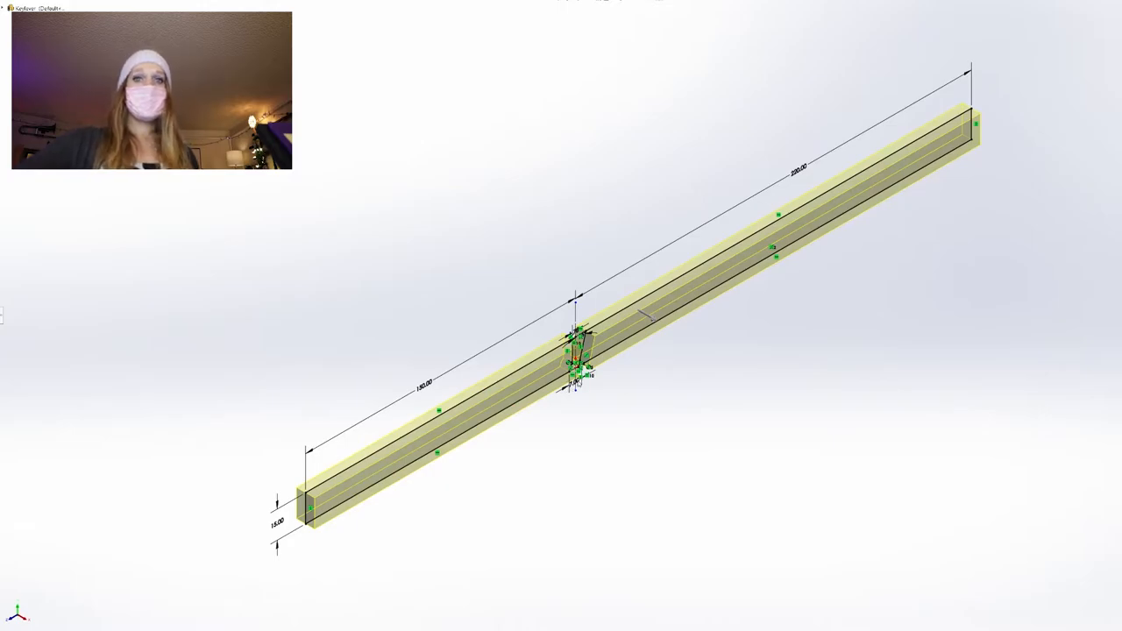
pyautogui.moveTo(631, 430)
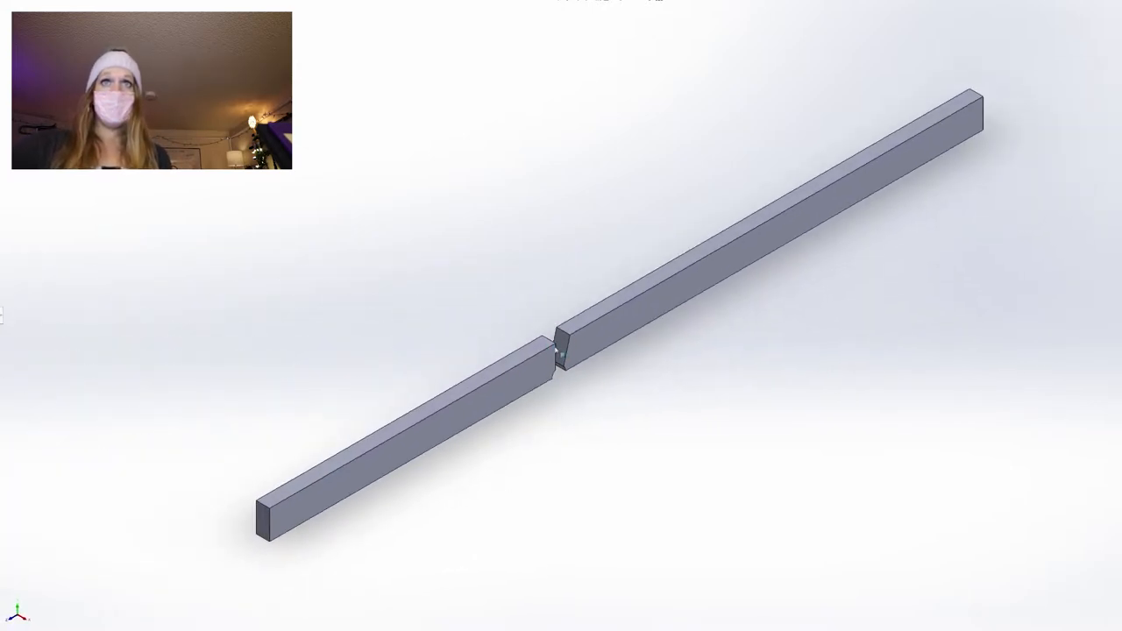
pyautogui.moveTo(322, 481)
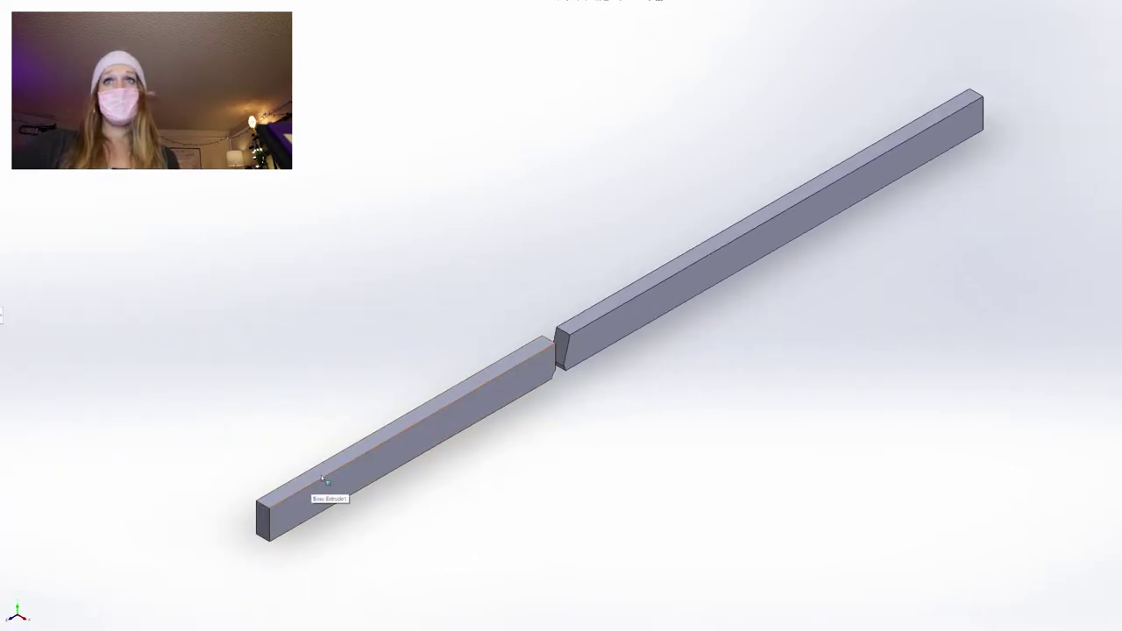
pyautogui.moveTo(306, 426)
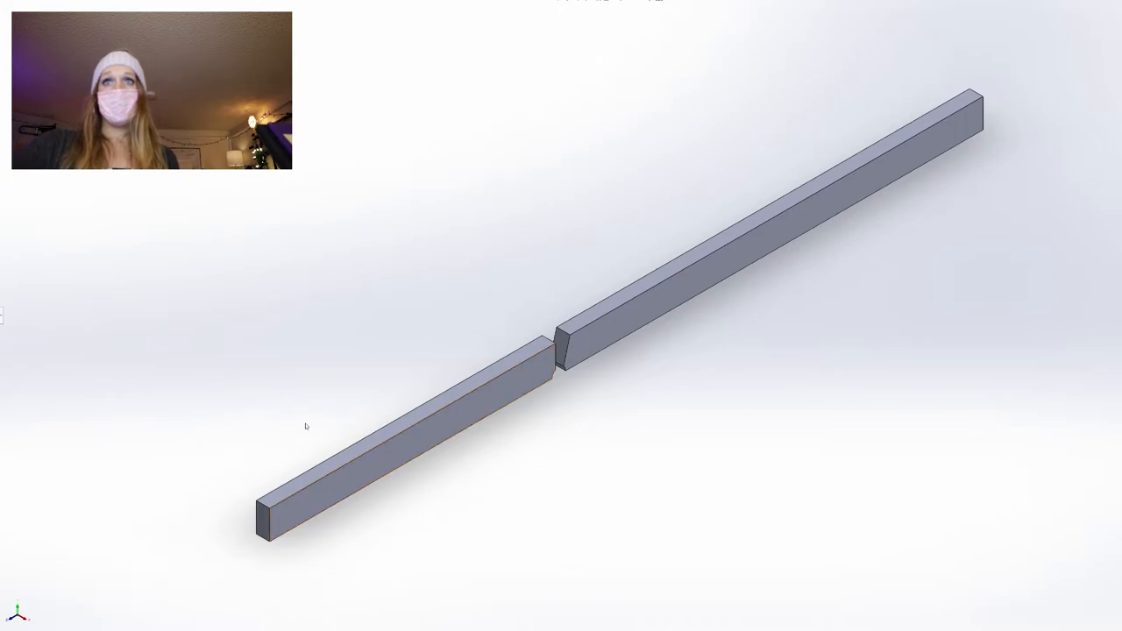
# Step: Open the context menu on the extruded lever bar
pyautogui.rightClick(662, 403)
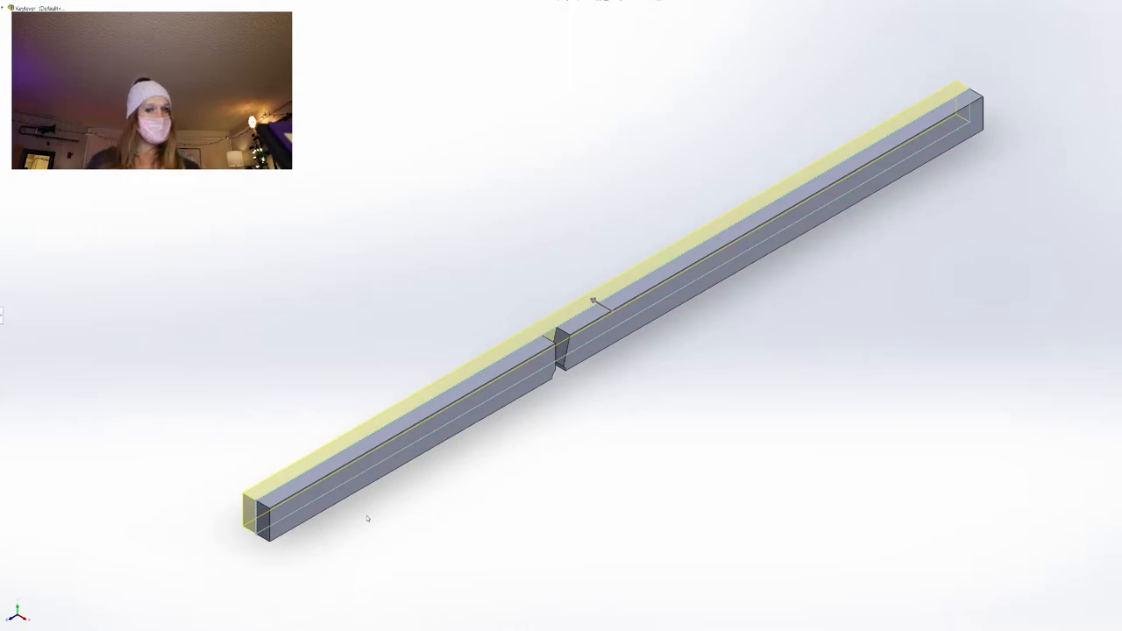
pyautogui.moveTo(320, 480)
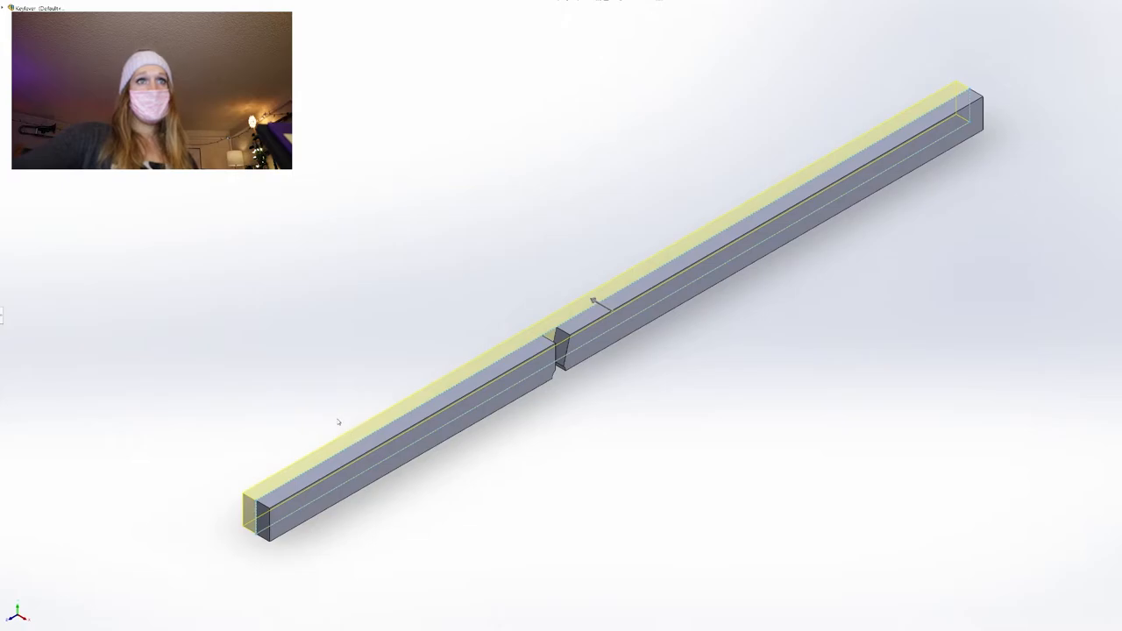
pyautogui.moveTo(349, 478)
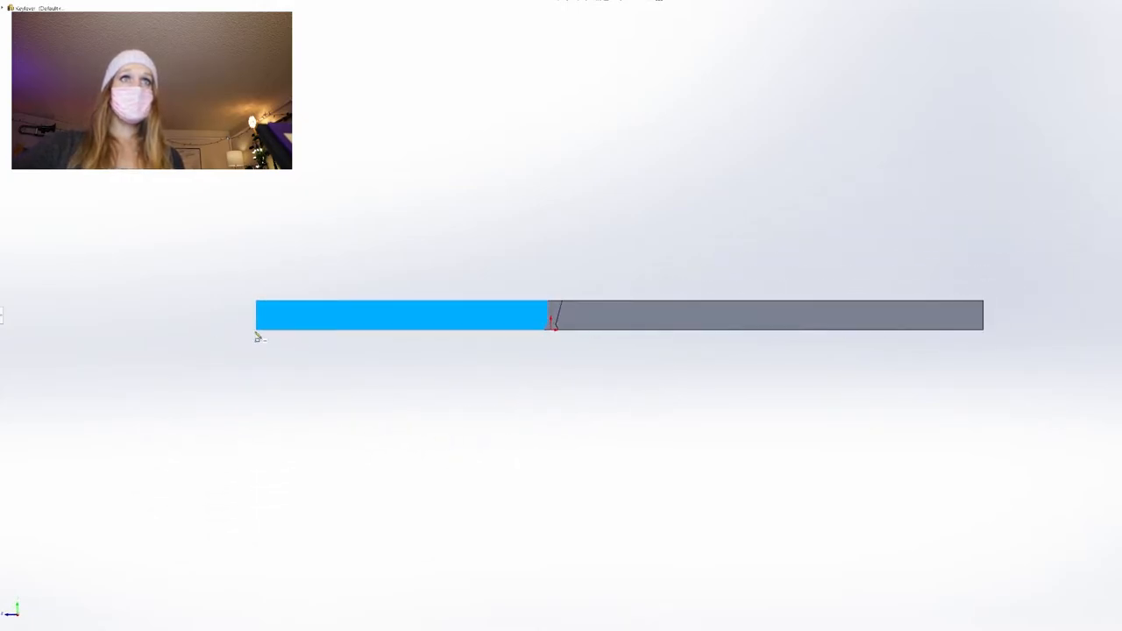
# Step: Select the key lever's long side face for the new sketch
pyautogui.click(400, 315)
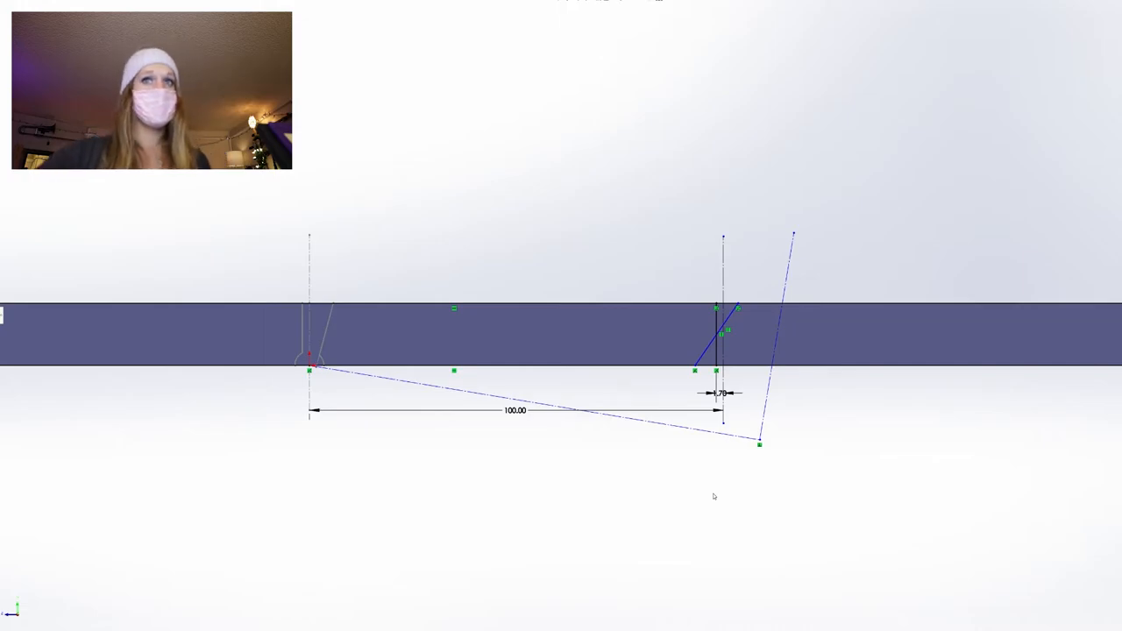
pyautogui.moveTo(377, 375)
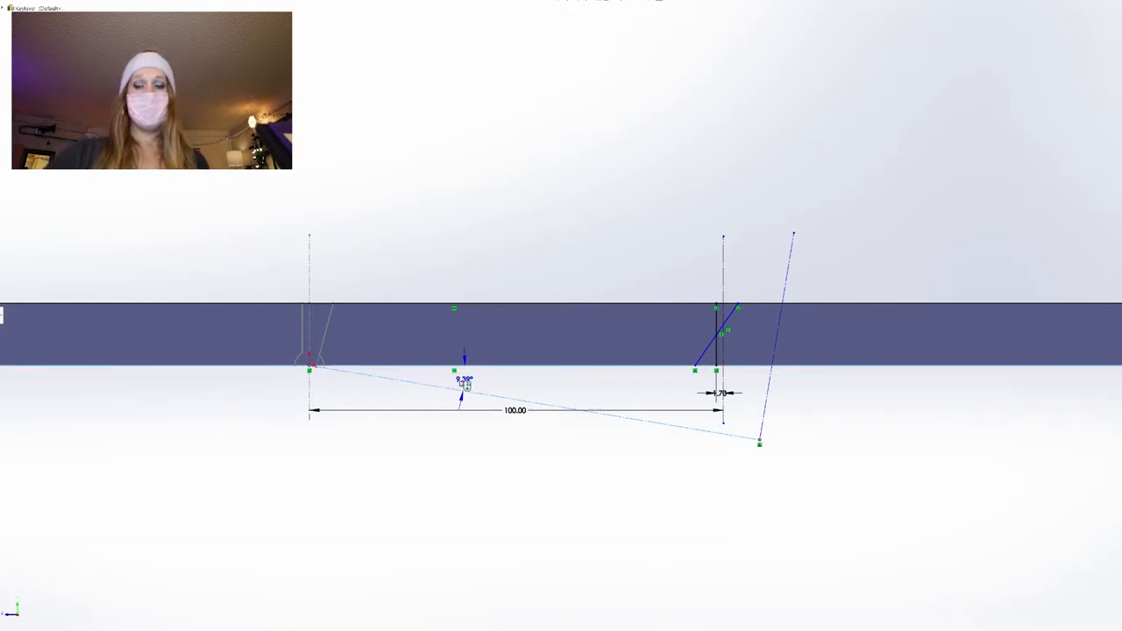
# Step: Set the tilted construction line's angle to 15° from the lower edge
pyautogui.doubleClick(462, 381)
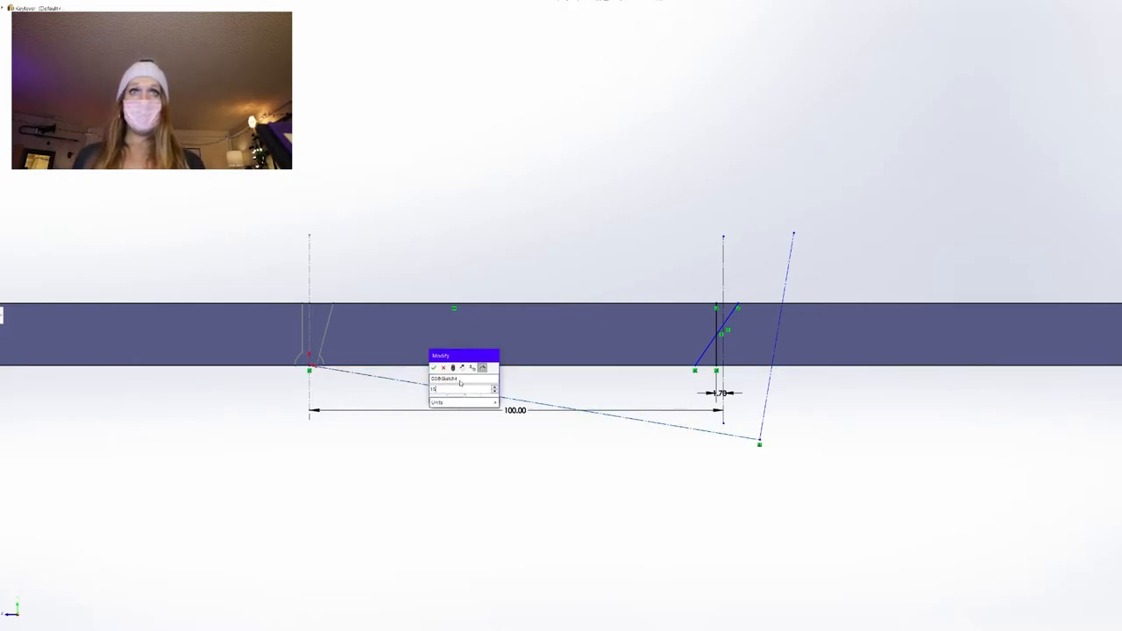
pyautogui.click(433, 368)
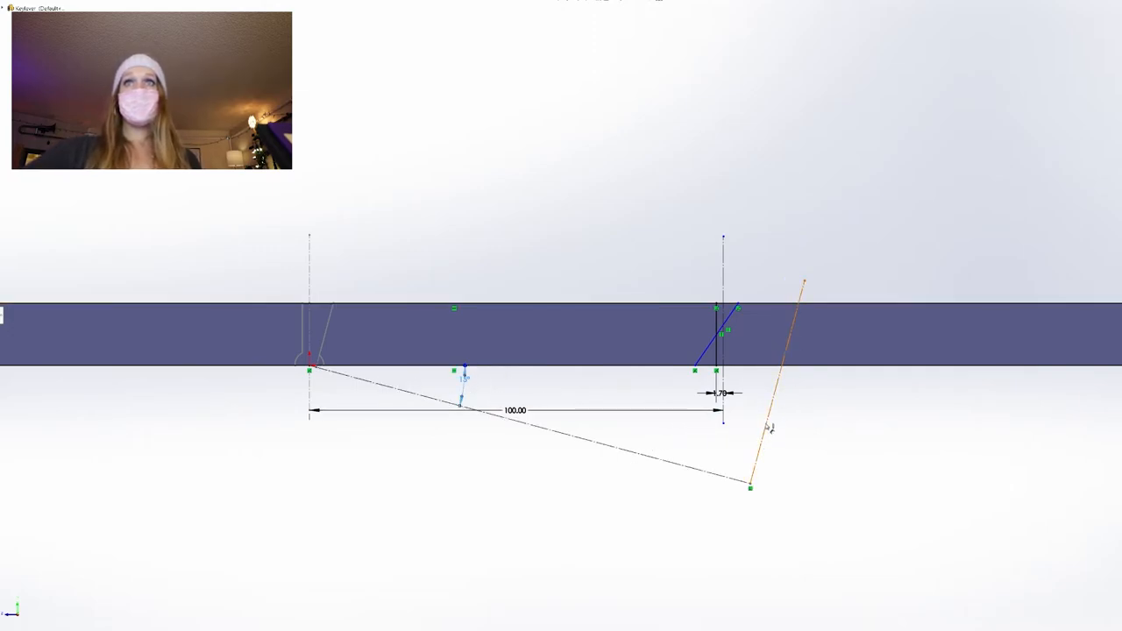
pyautogui.moveTo(763, 450)
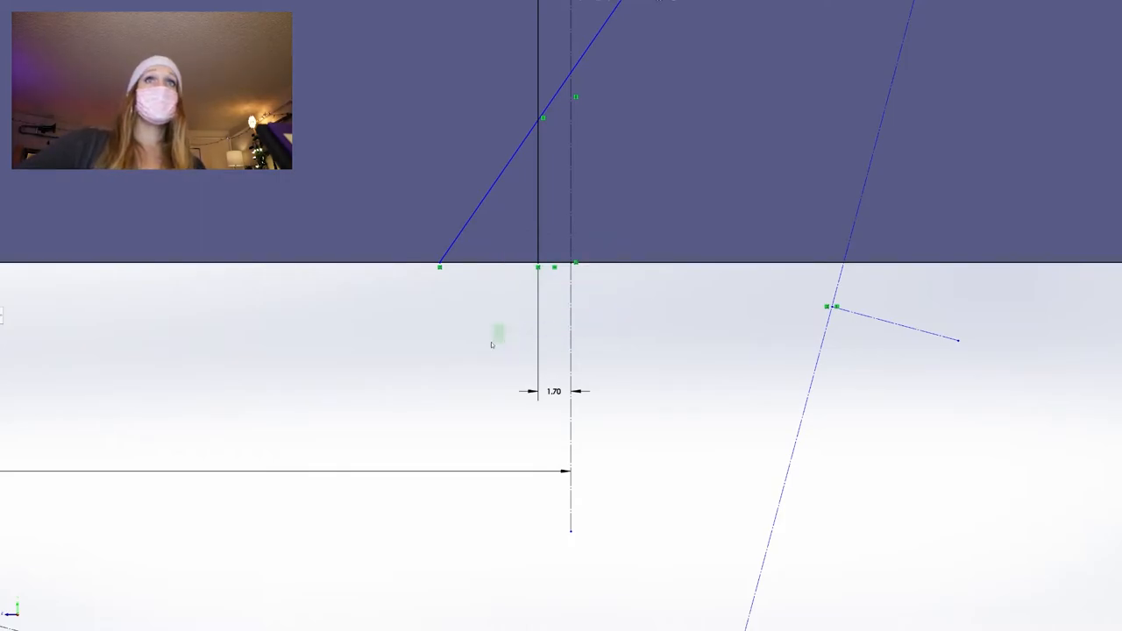
# Step: Draw a short line off the steep tilted construction line
pyautogui.moveTo(493, 344); pyautogui.dragTo(397, 239)
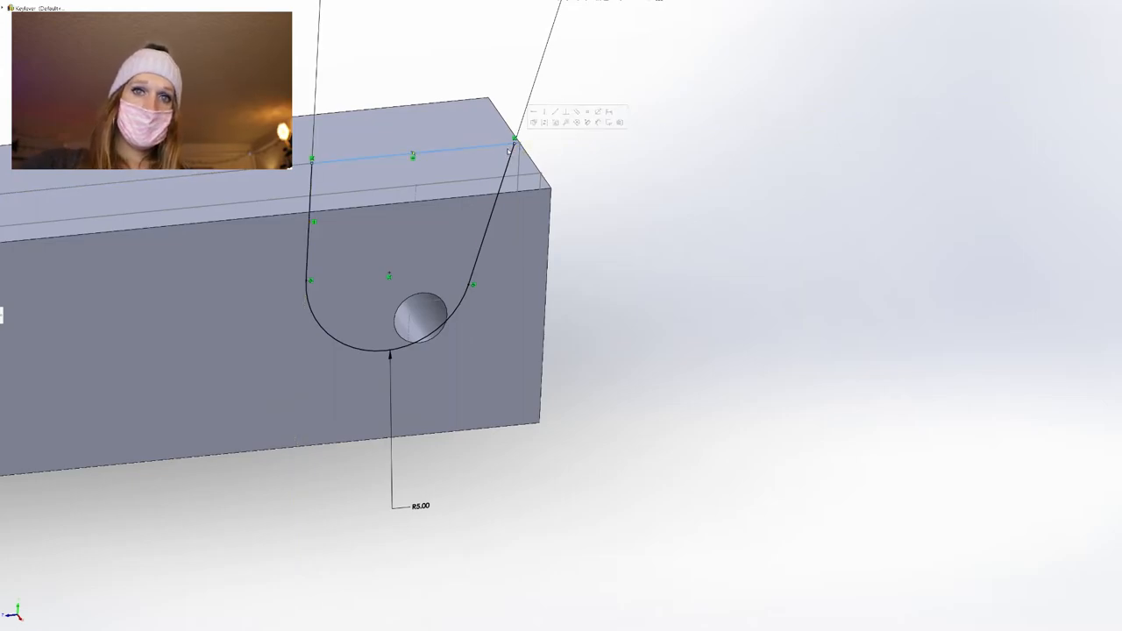
# Step: Pick the line along the block's top edge to close the R5 U-shape
pyautogui.click(412, 156)
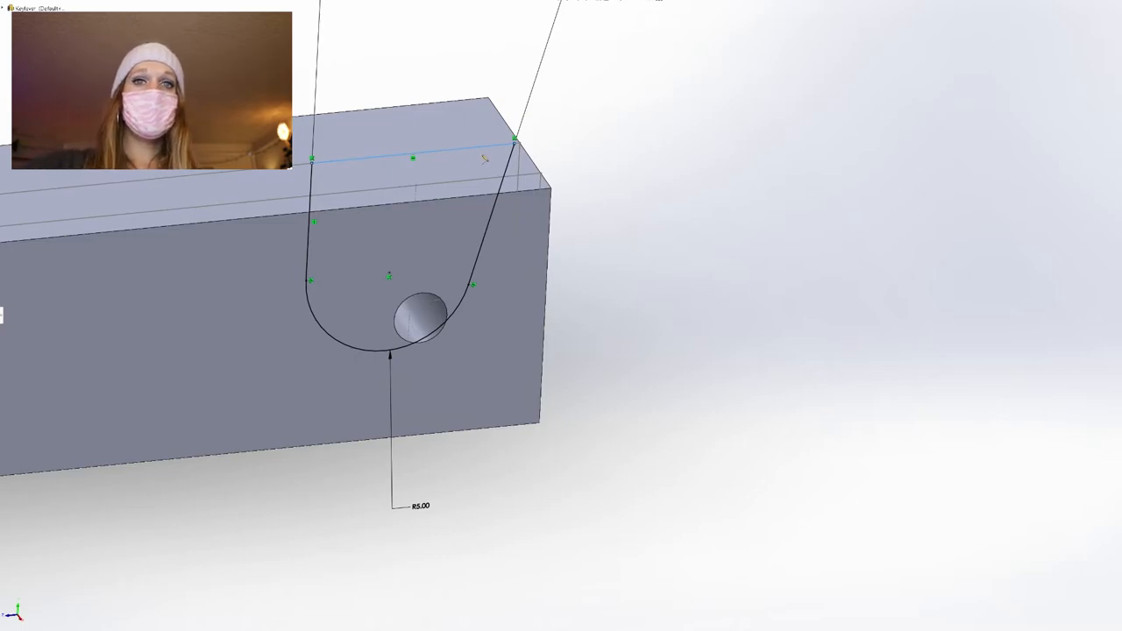
pyautogui.moveTo(454, 194)
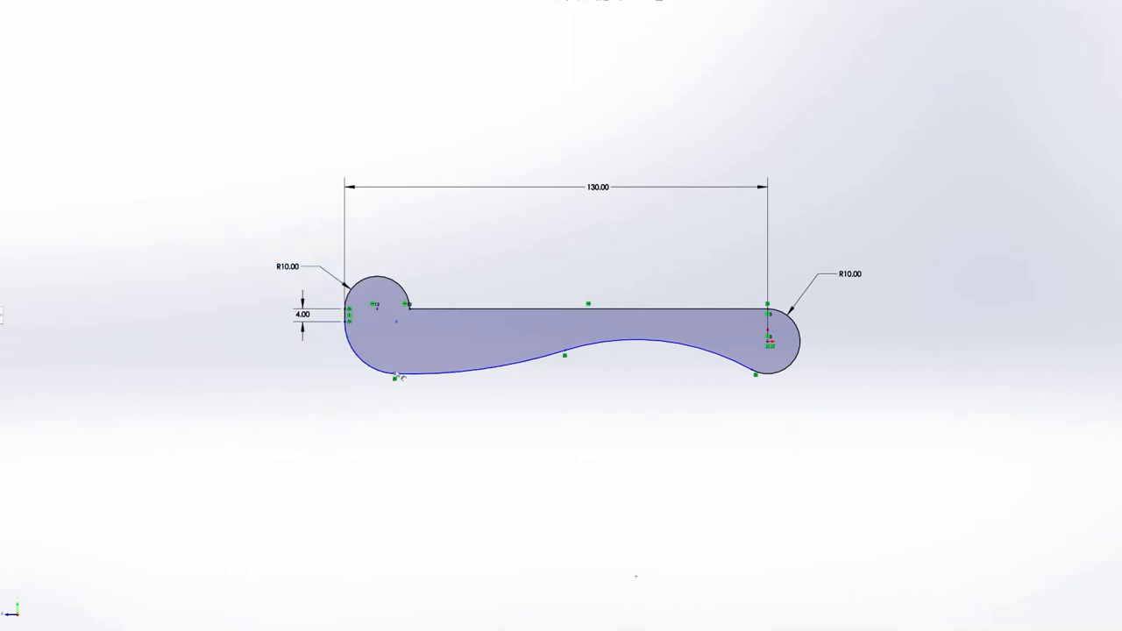
# Step: Change the lever outline's 4 mm offset dimension to 6 mm
pyautogui.click(583, 306)
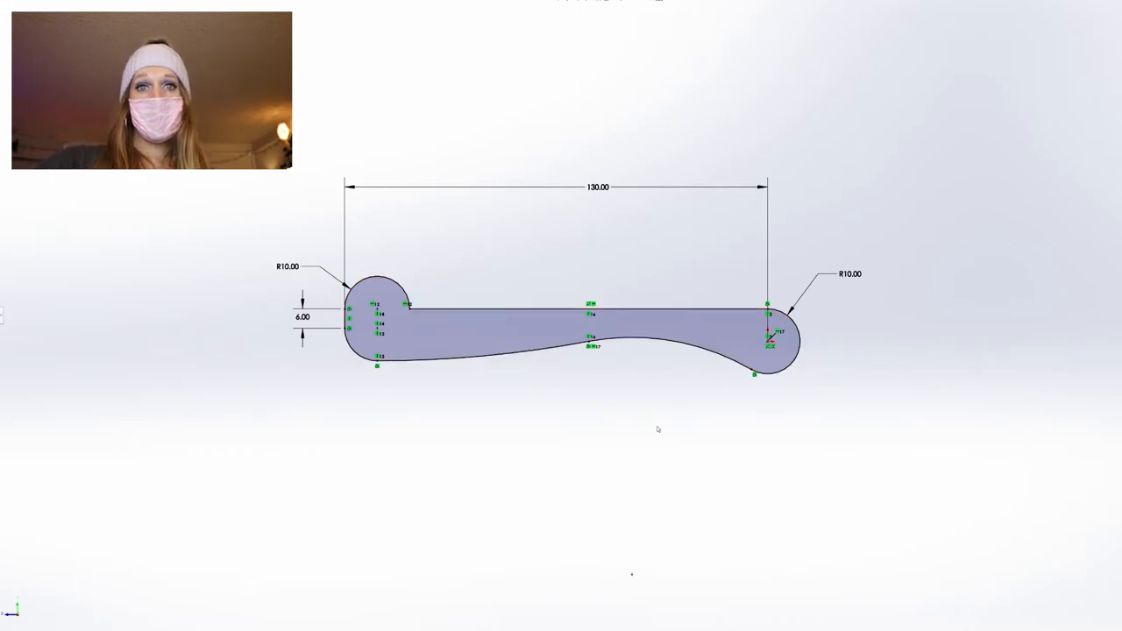
pyautogui.moveTo(650, 467)
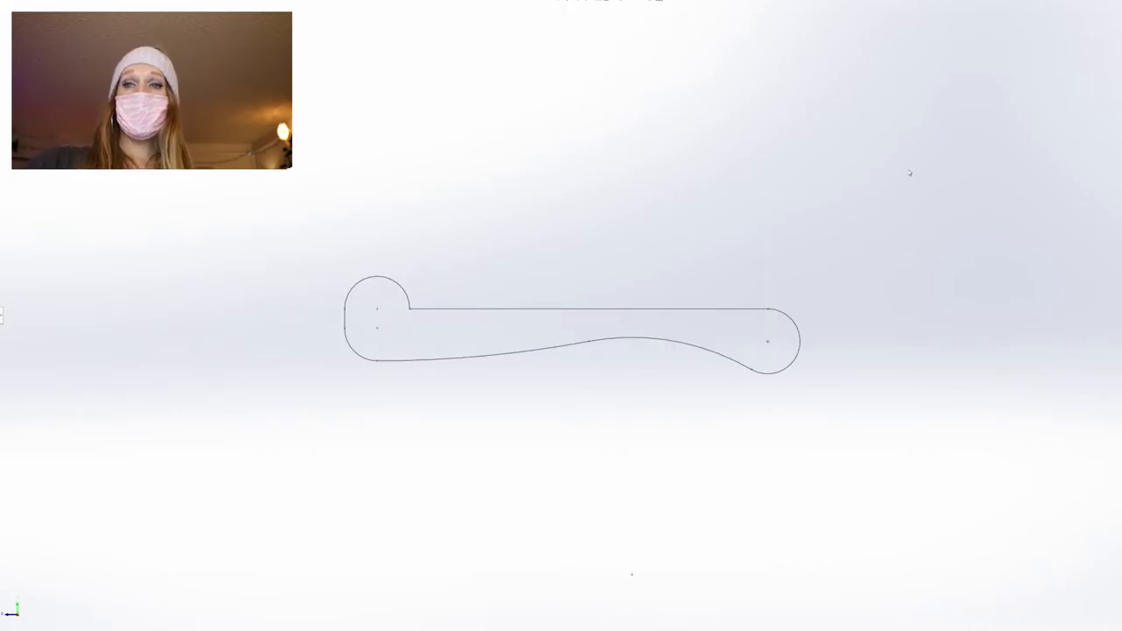
# Step: Orbit the lever outline and the extruded arm to inspect its bosses
pyautogui.moveTo(569, 324); pyautogui.dragTo(456, 235)
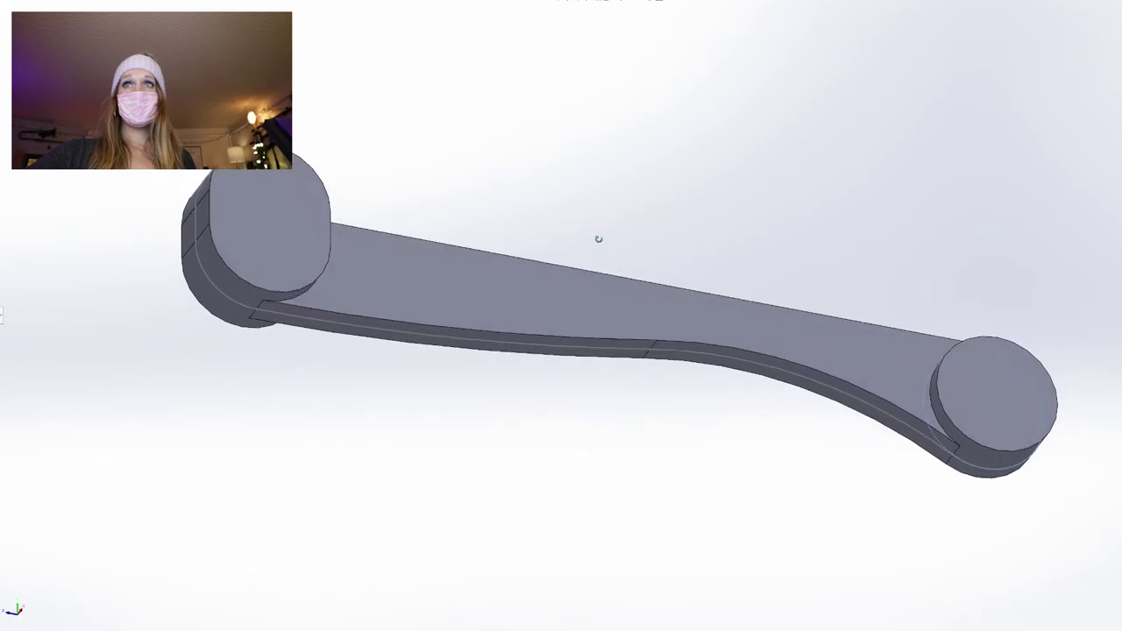
pyautogui.moveTo(599, 239); pyautogui.dragTo(597, 565)
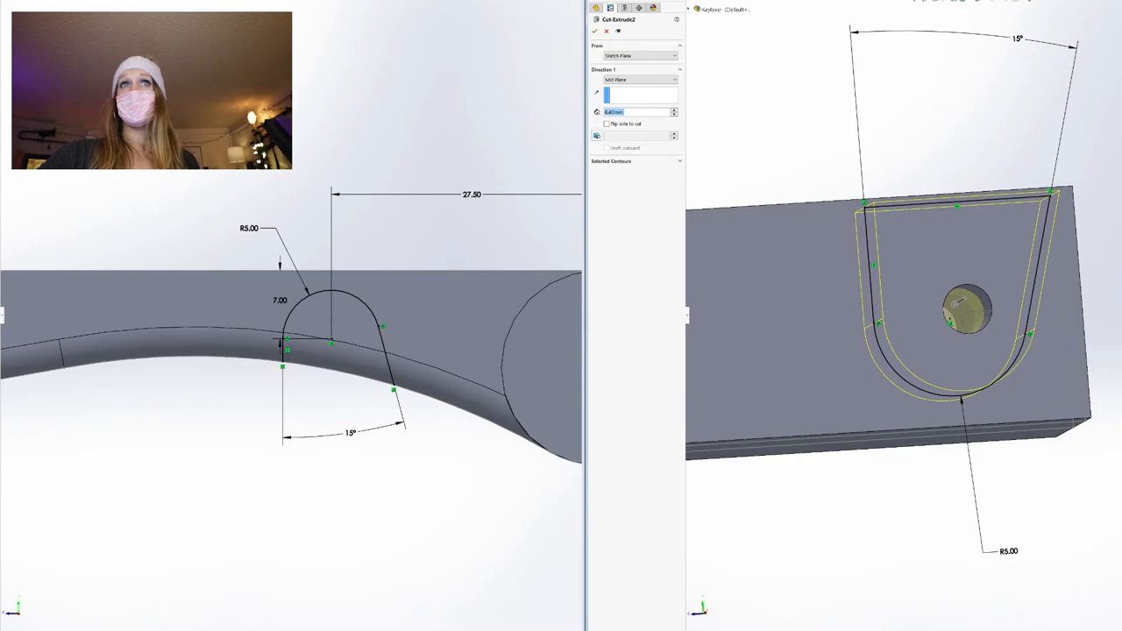
pyautogui.moveTo(287, 420)
pyautogui.write('3.4')
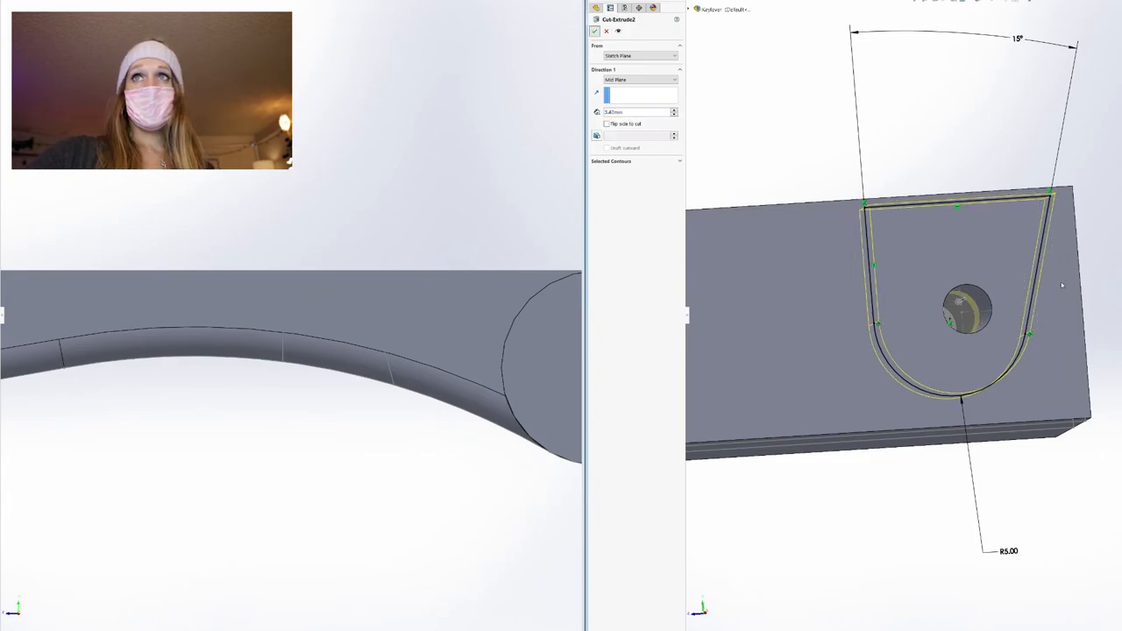
# Step: Confirm the mid-plane cut of the 15° R5 slot around the pin hole
pyautogui.click(594, 31)
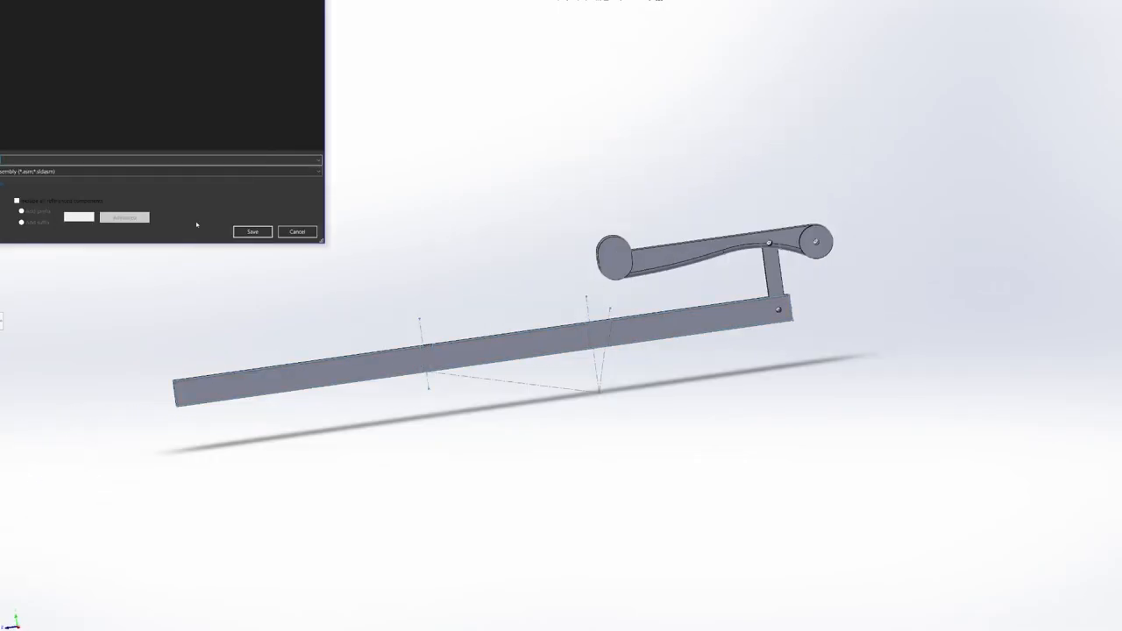
# Step: Save the key lever, post and hammer arm assembly as an assembly file
pyautogui.click(252, 231)
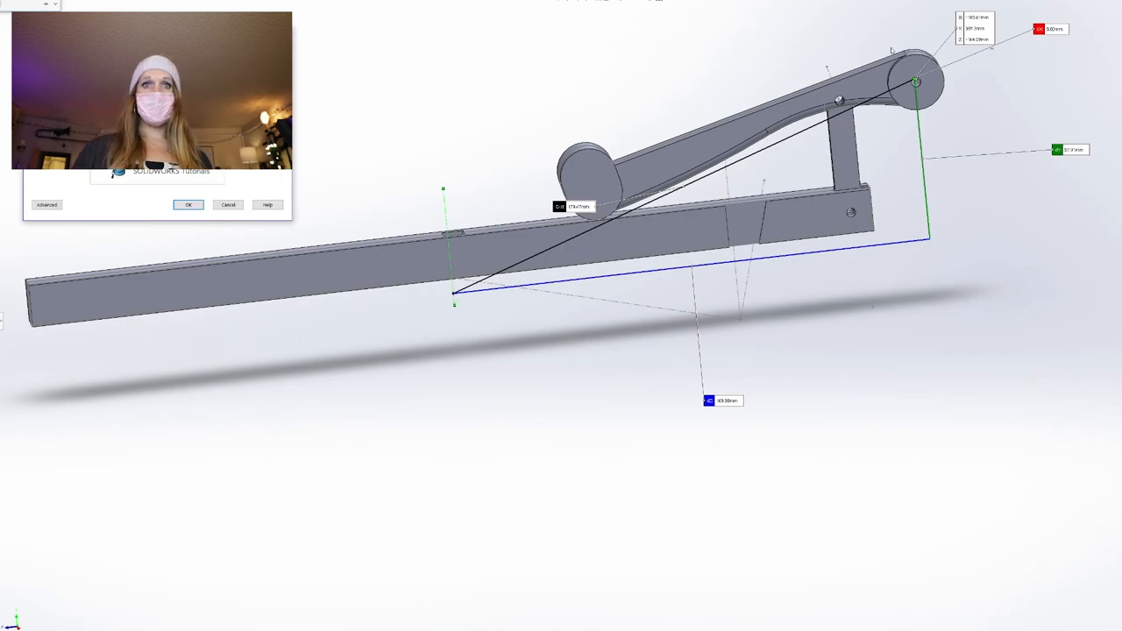
# Step: Create a new part and orbit the square-section C-shaped frame bar
pyautogui.click(187, 205)
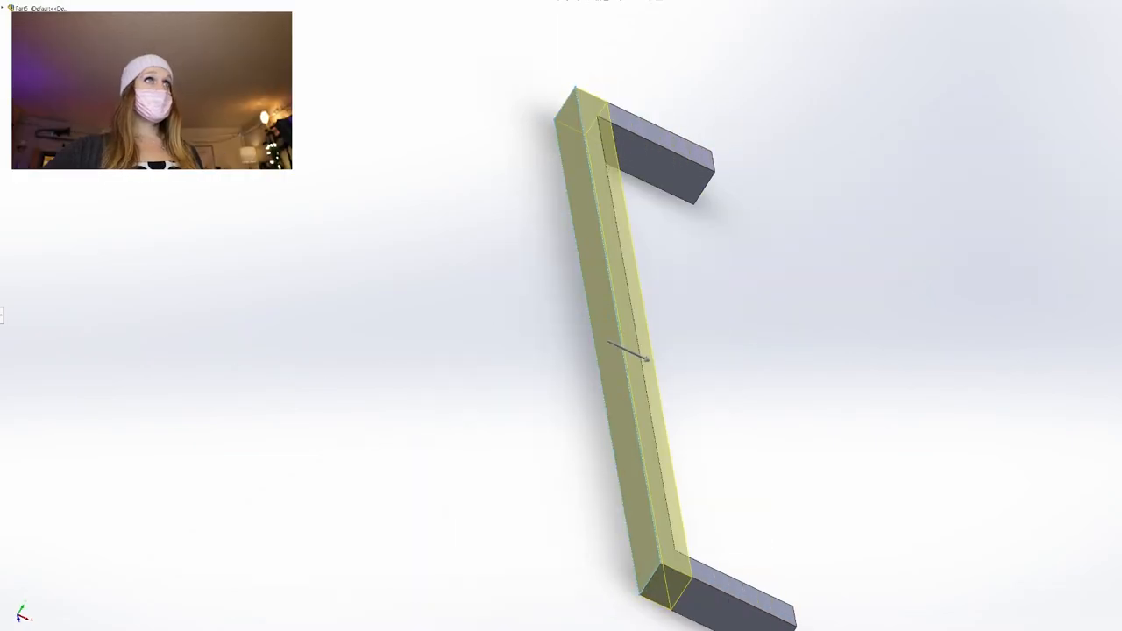
pyautogui.moveTo(631, 356); pyautogui.dragTo(600, 337)
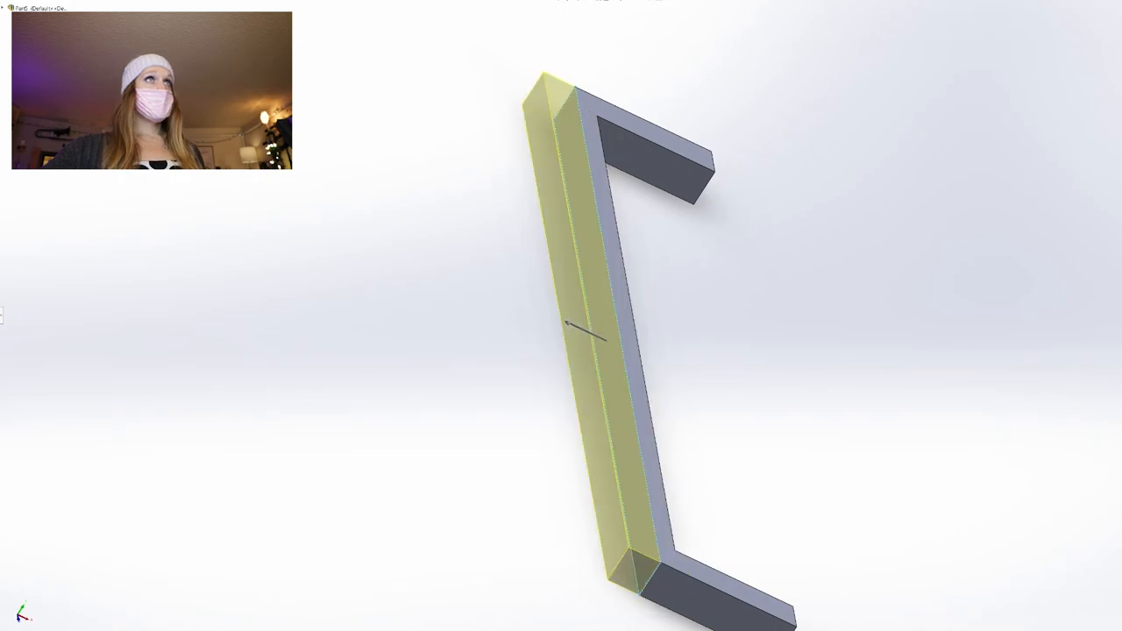